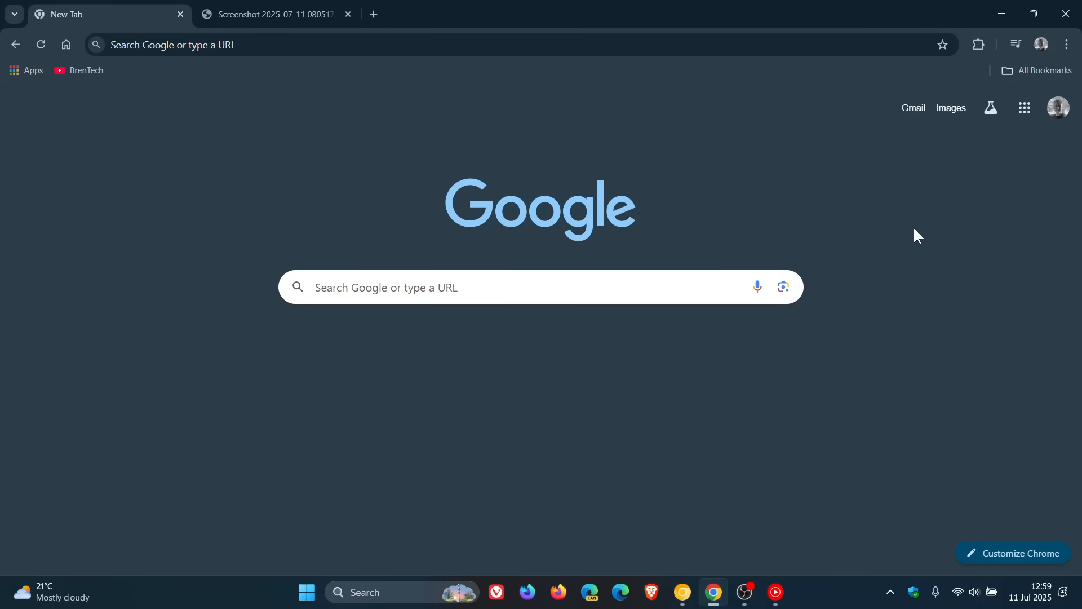
mouse_move(913, 348)
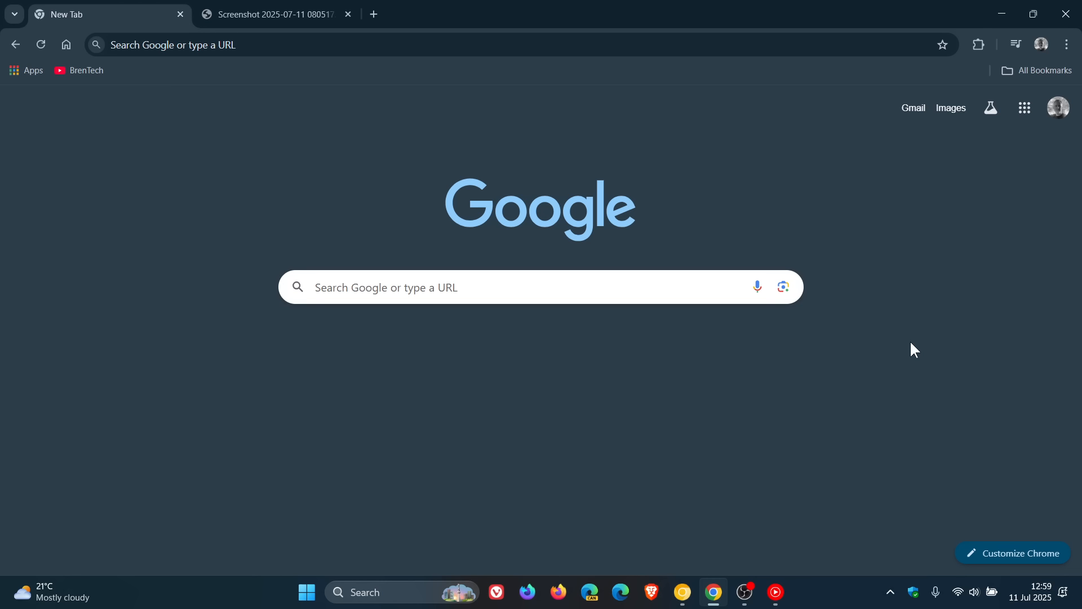
mouse_move(357, 133)
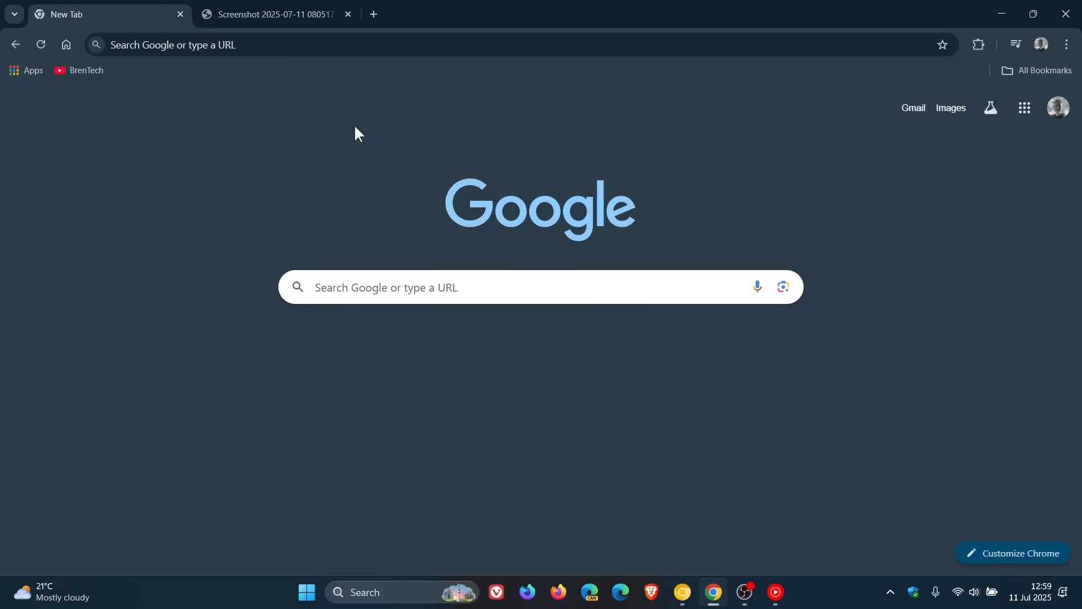
- Reach Manage extensions via the toolbar puzzle menu and scroll to the uBlock Origin card
left_click(272, 13)
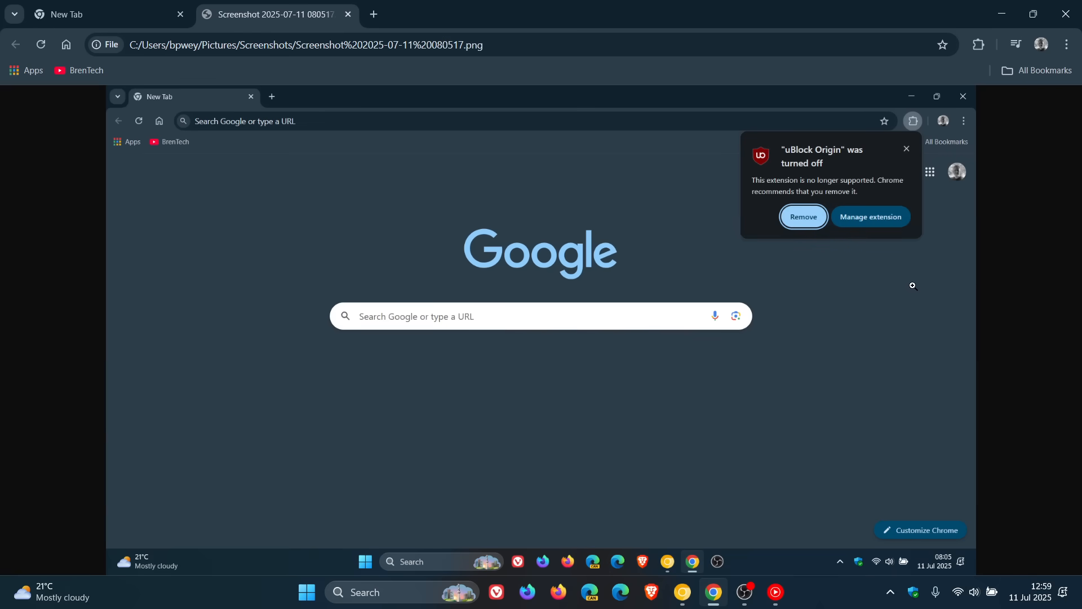
mouse_move(880, 201)
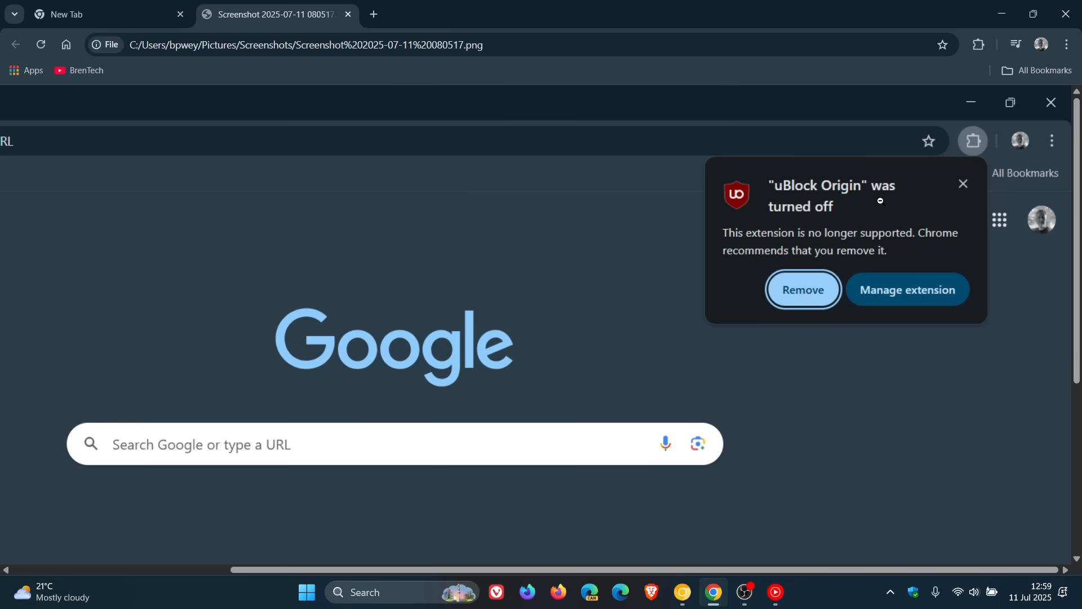
mouse_move(902, 302)
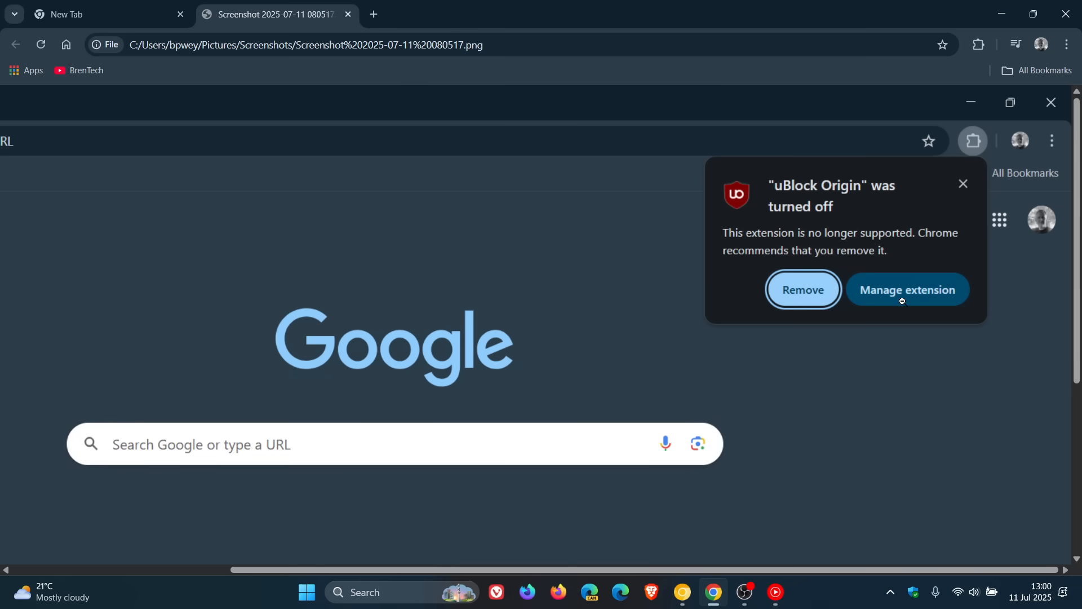
left_click(104, 13)
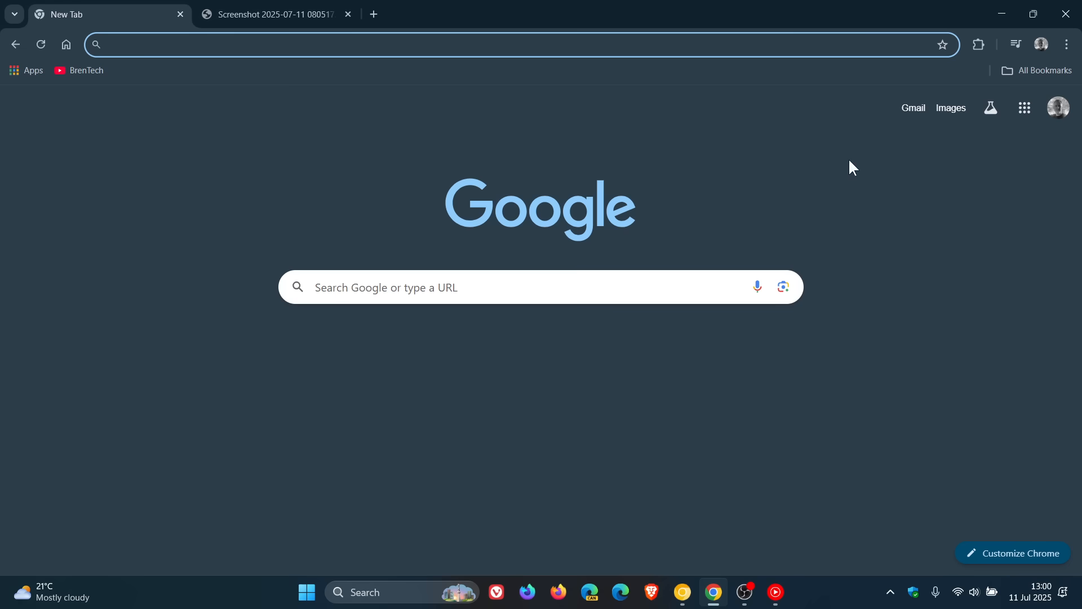
left_click(977, 44)
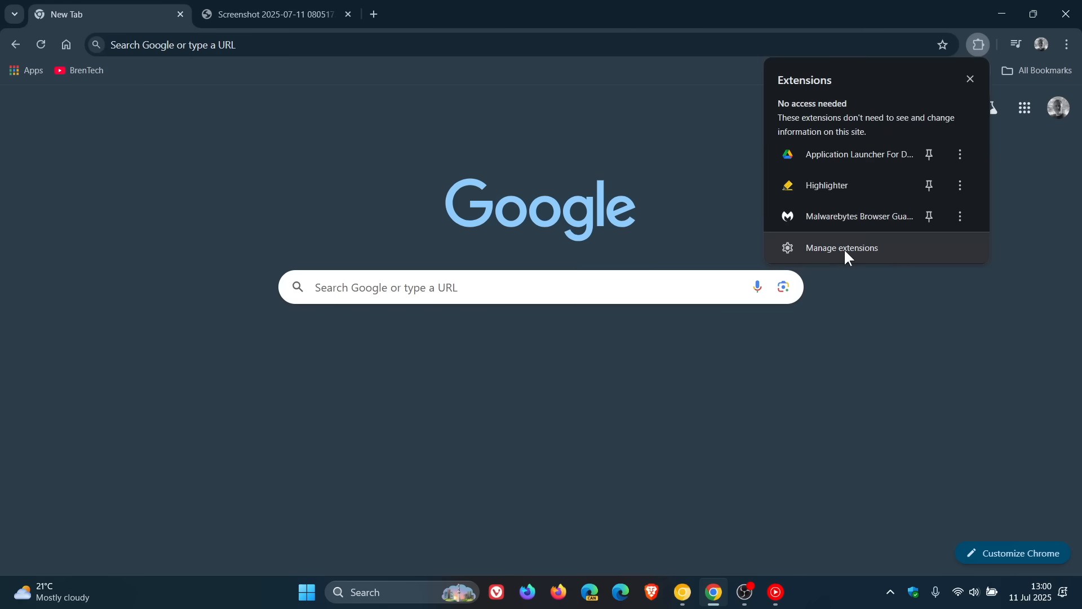
left_click(841, 248)
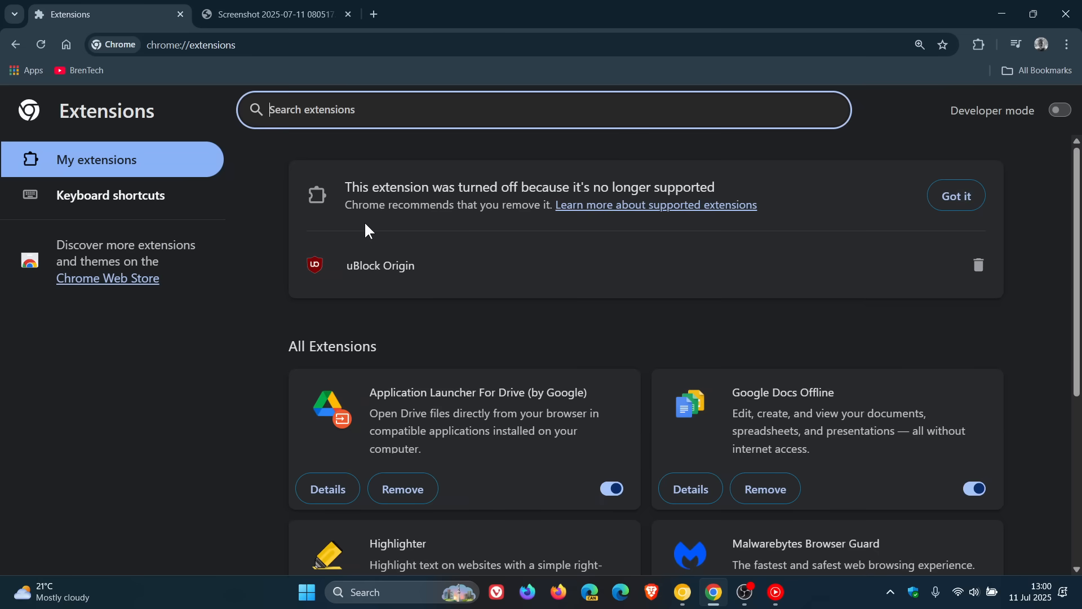
mouse_move(617, 210)
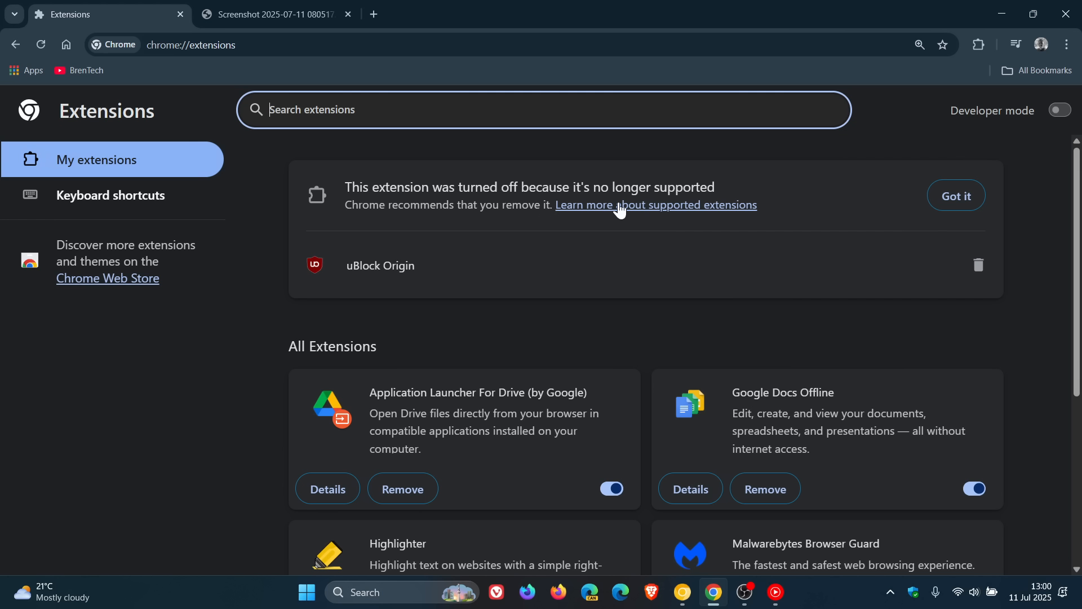
mouse_move(413, 287)
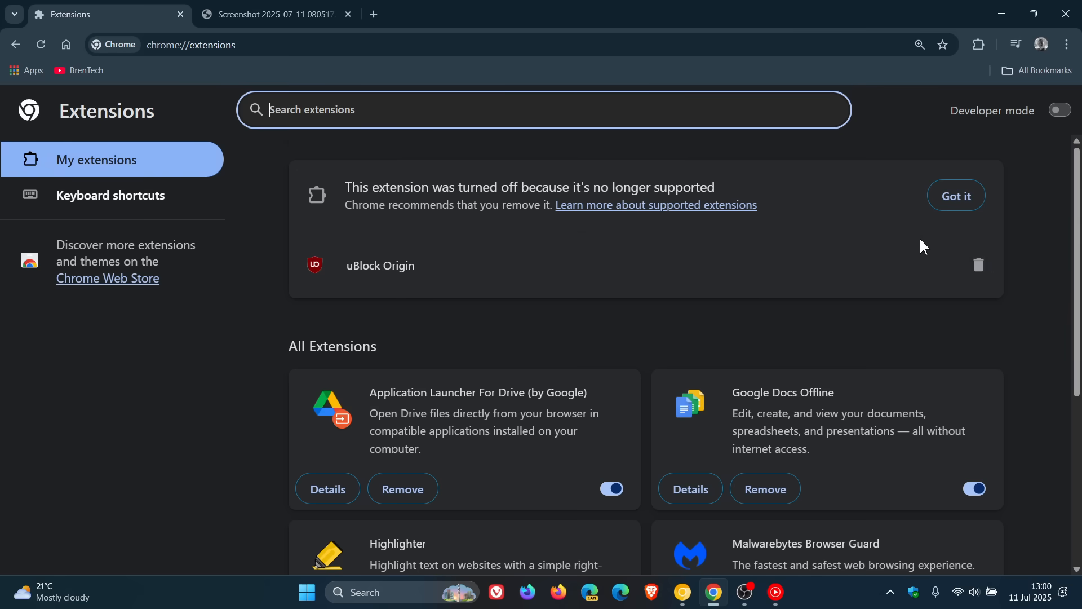
scroll("down", 3)
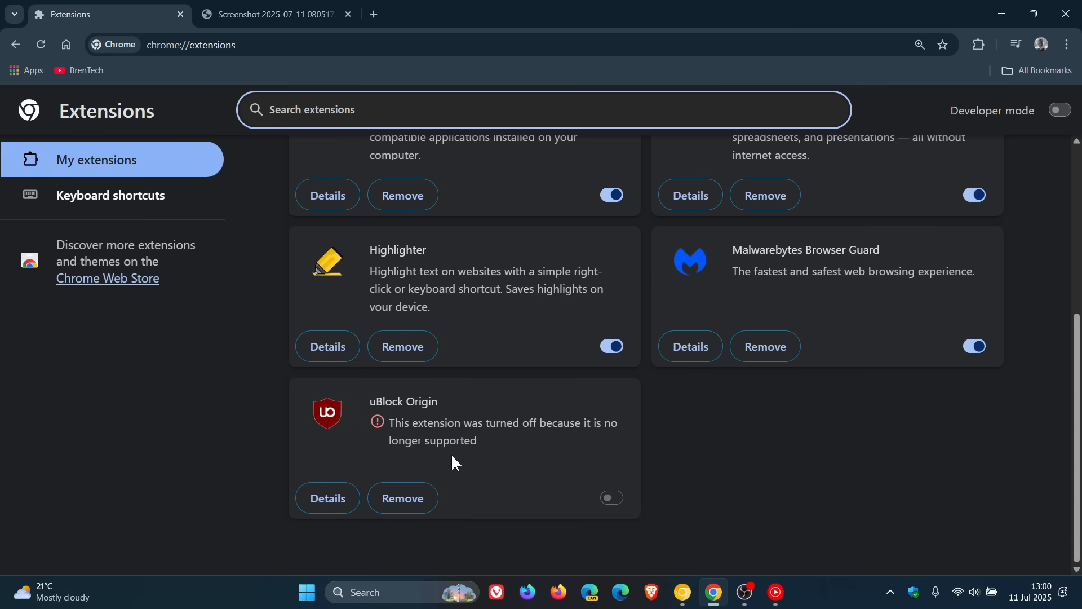
mouse_move(534, 453)
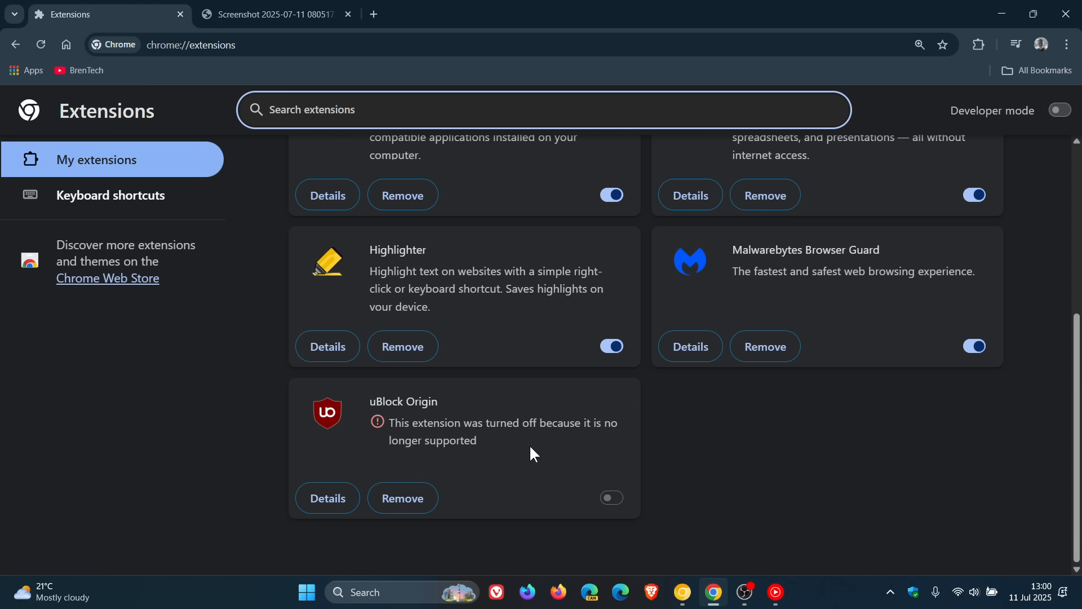
mouse_move(406, 499)
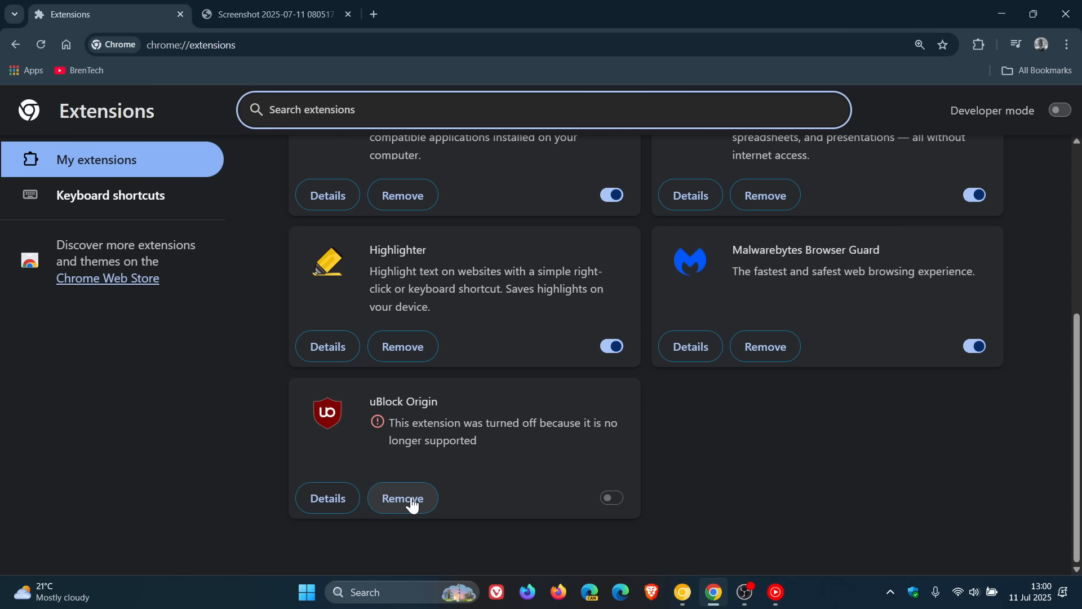
- Review uBlock Origin's details page confirming it is turned off, then return to the extensions list
left_click(327, 497)
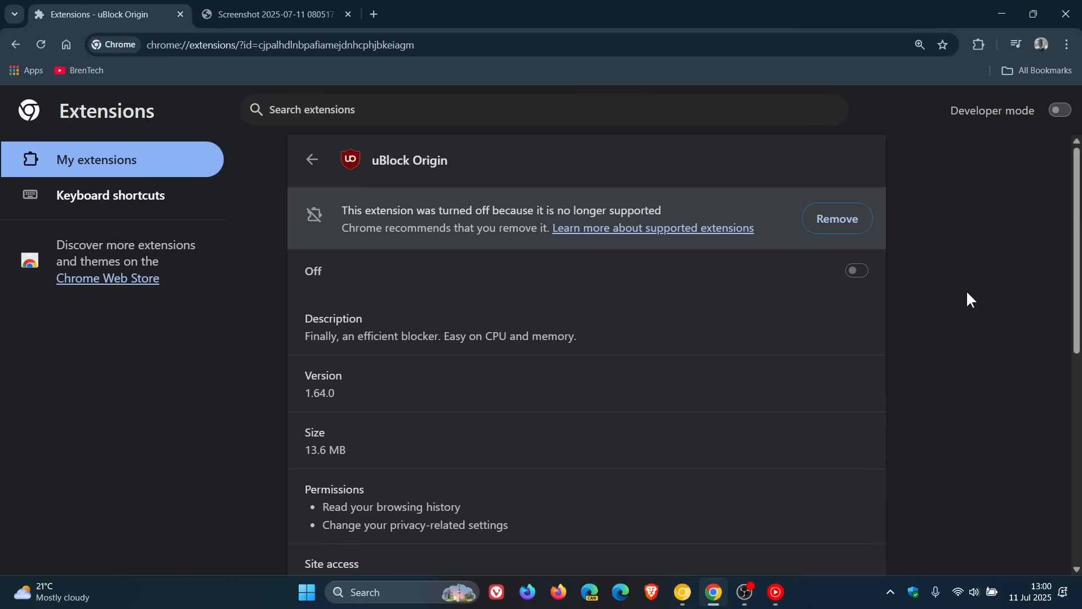
mouse_move(952, 326)
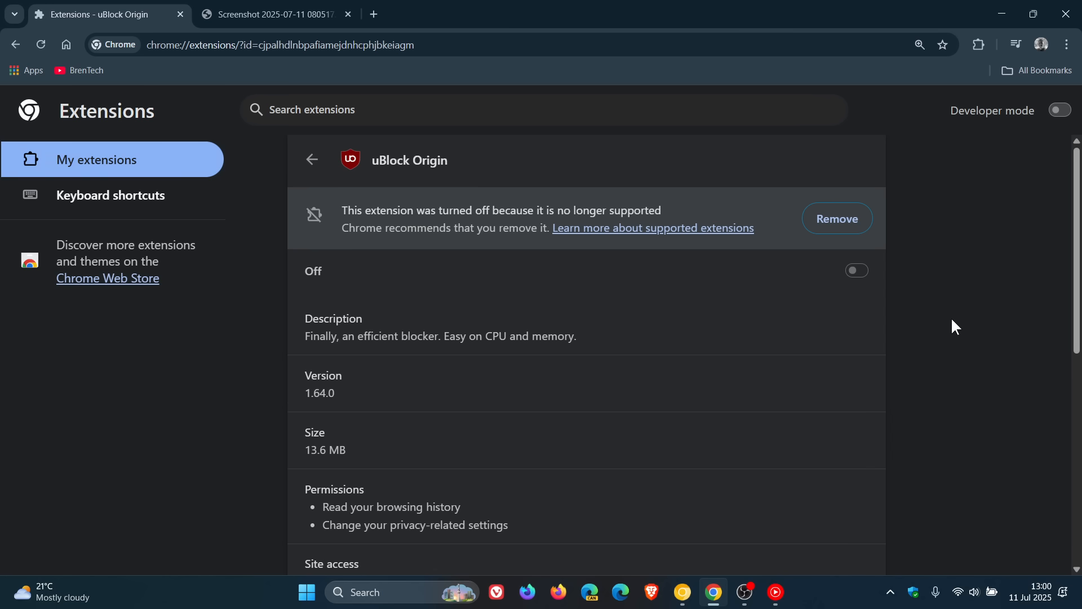
scroll("down", 3)
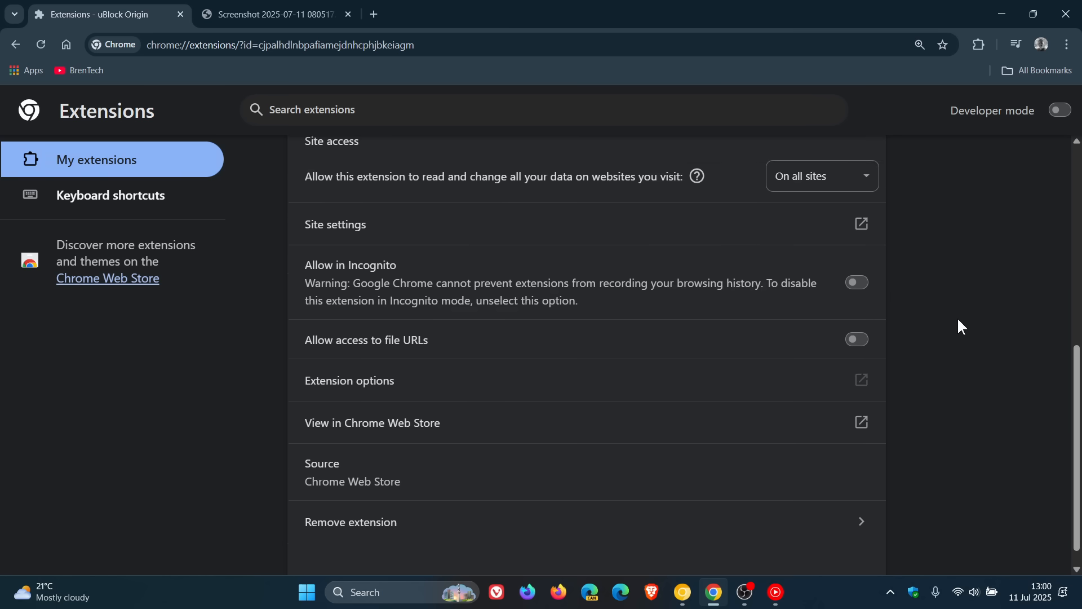
scroll("down", 3)
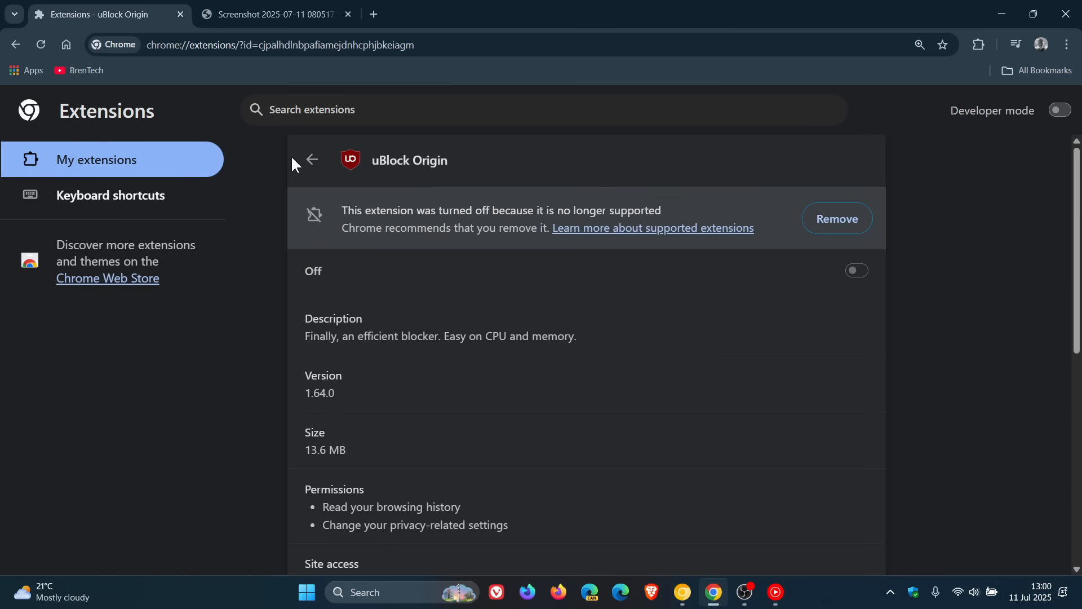
left_click(311, 159)
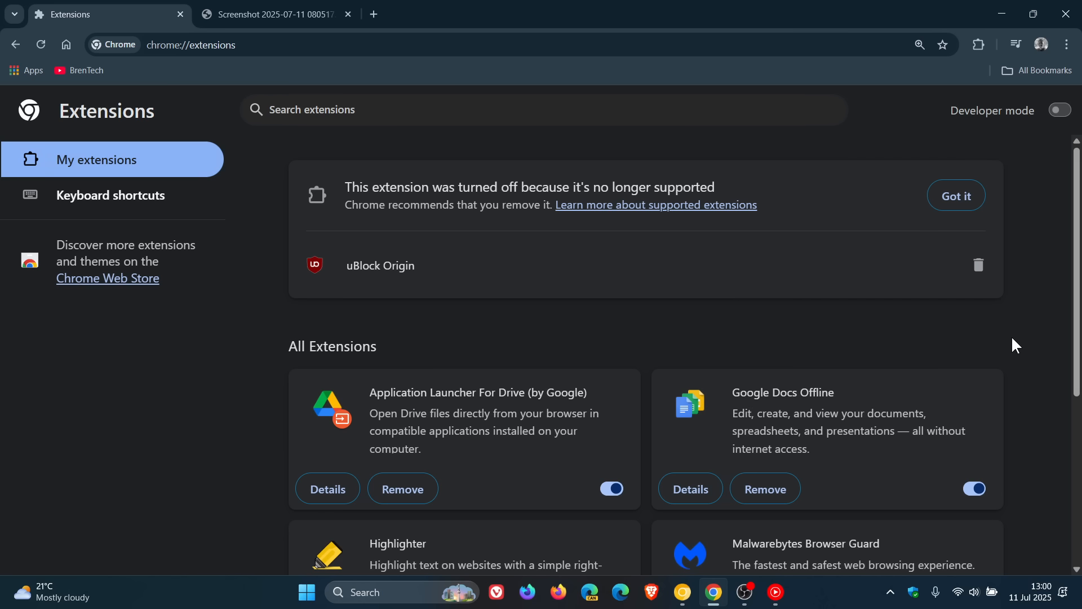
mouse_move(1051, 456)
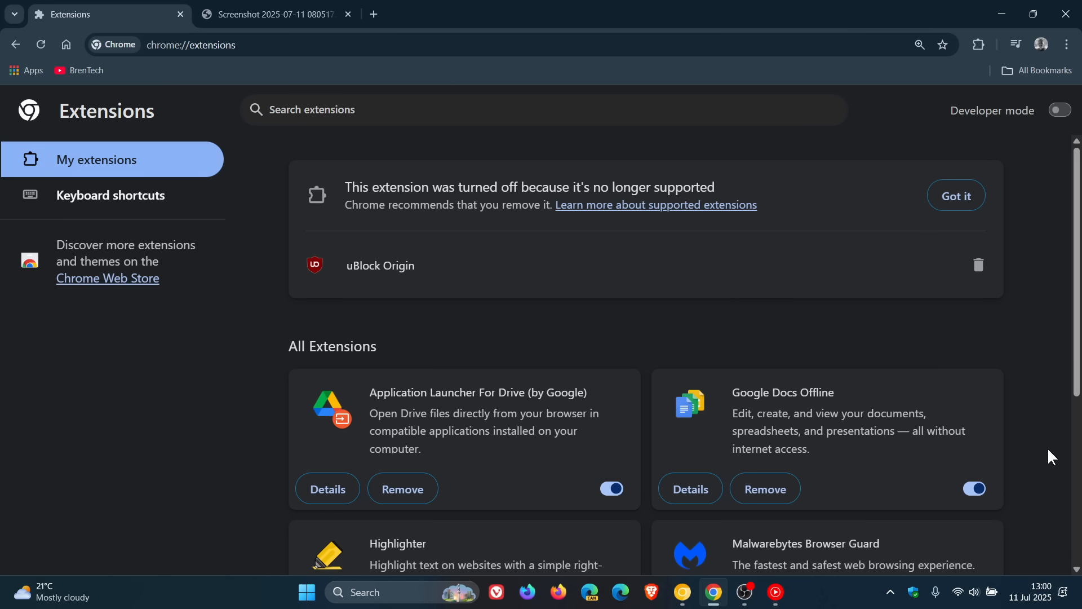
scroll("down", 3)
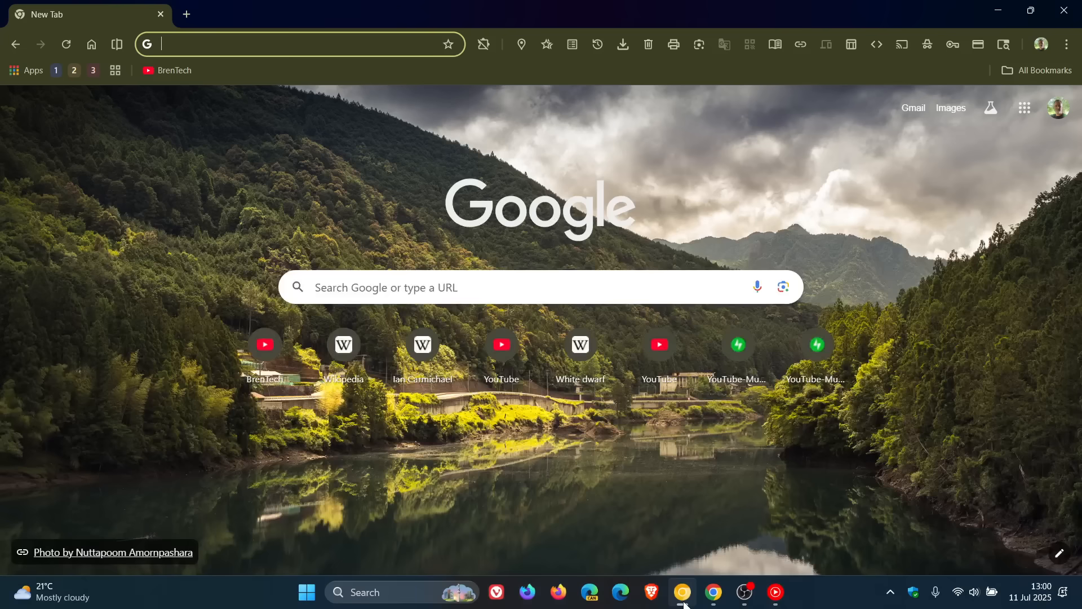
- On Canary's chrome://extensions page, reveal Find alternatives from uBlock Origin's three-dot menu
left_click(482, 44)
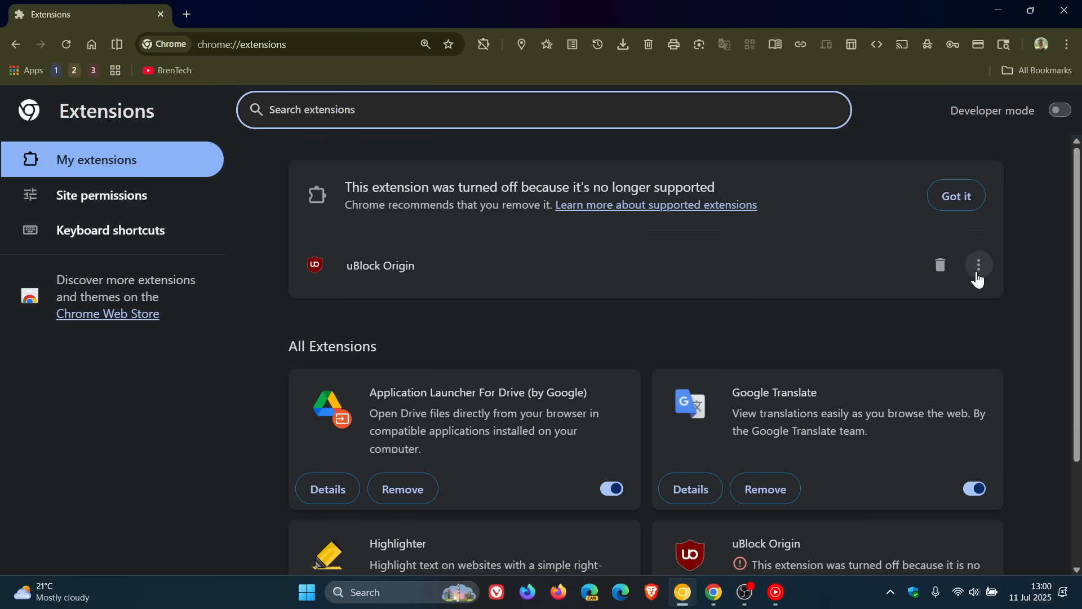
left_click(978, 264)
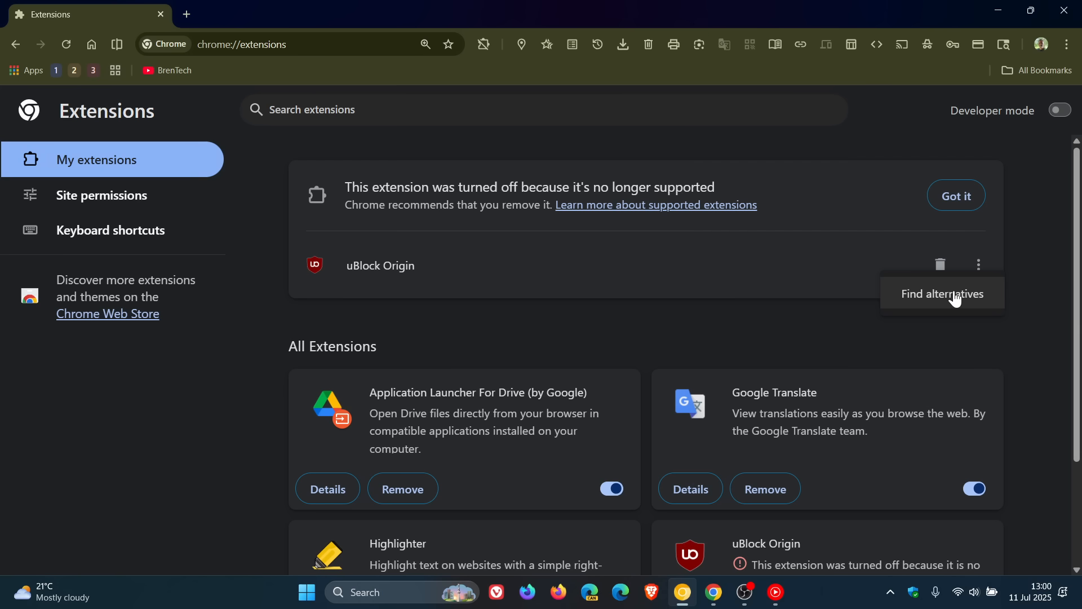
scroll("down", 3)
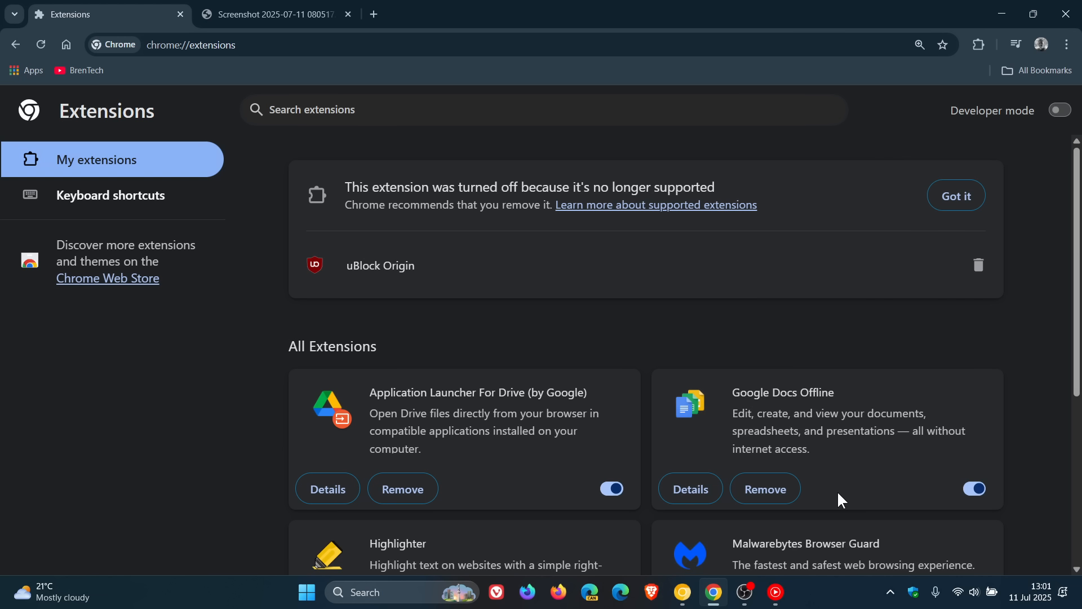
mouse_move(797, 332)
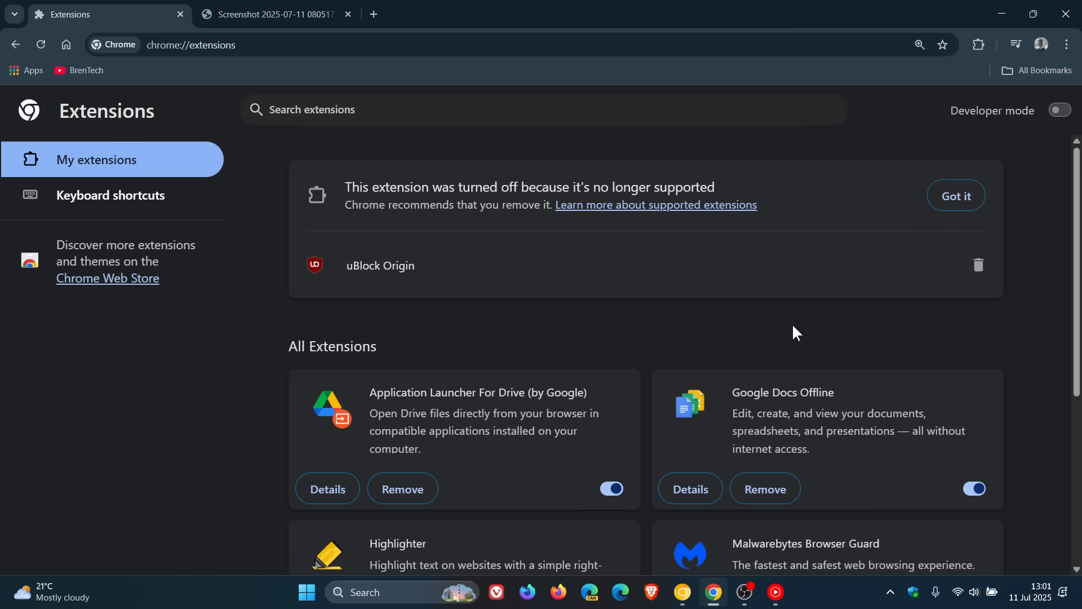
mouse_move(798, 336)
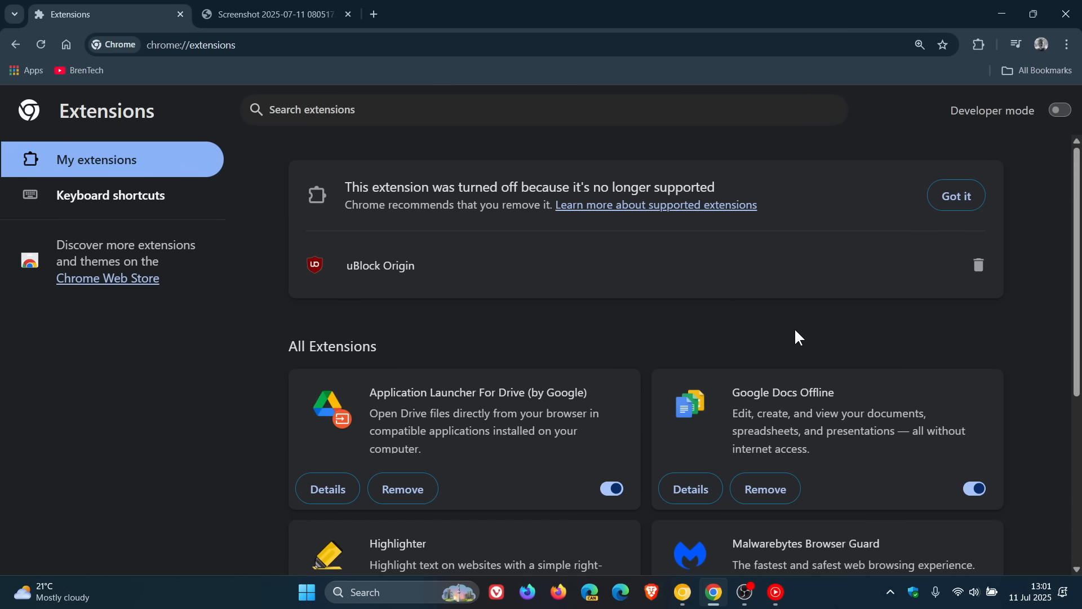
mouse_move(800, 302)
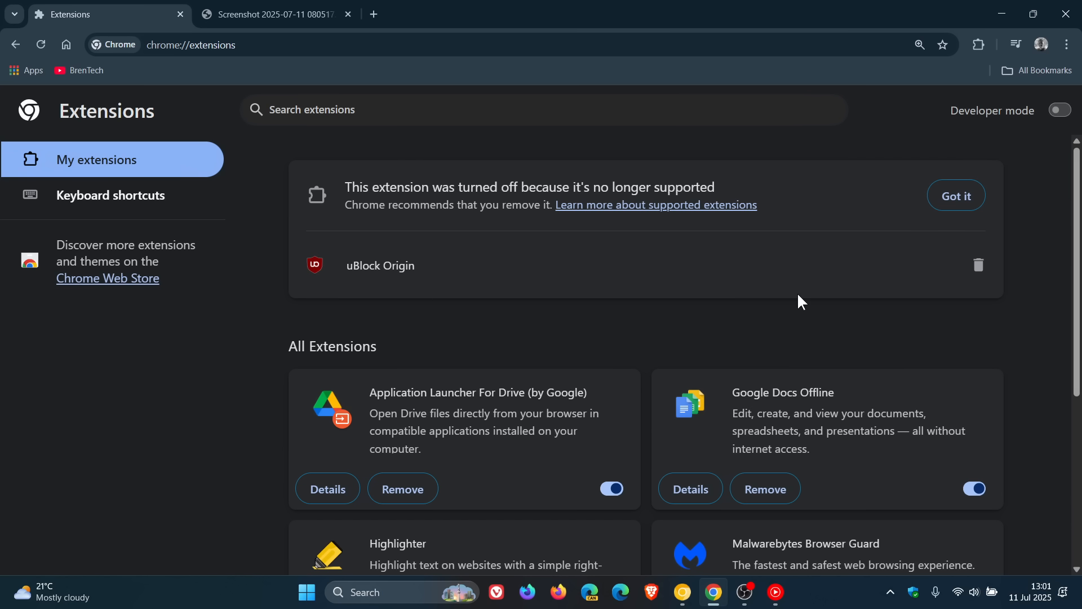
mouse_move(812, 316)
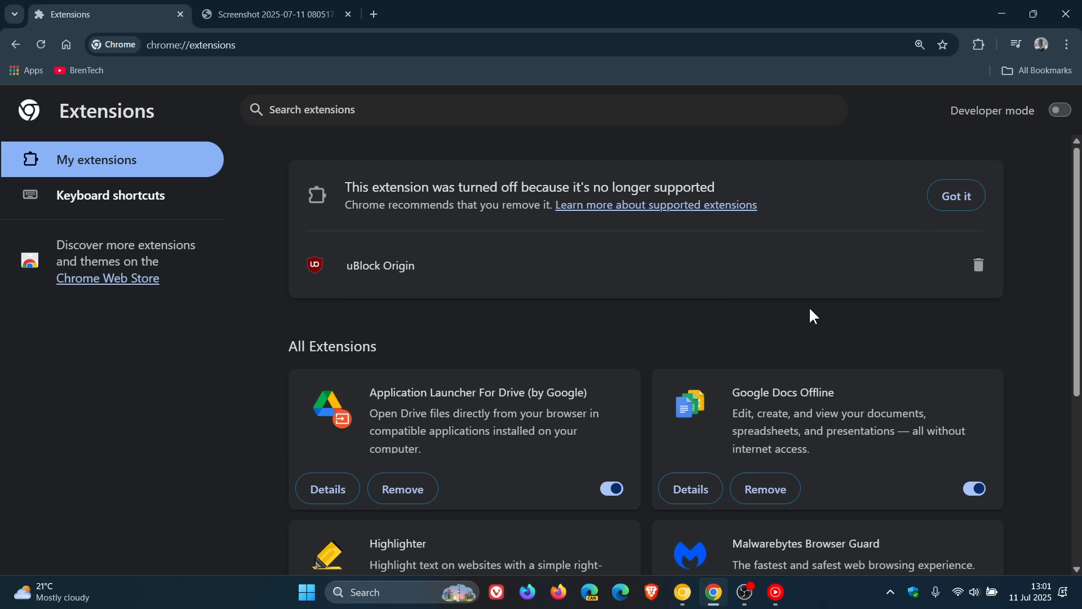
- Scroll to the disabled uBlock Origin card, then switch to the saved screenshot of the warning
scroll("down", 3)
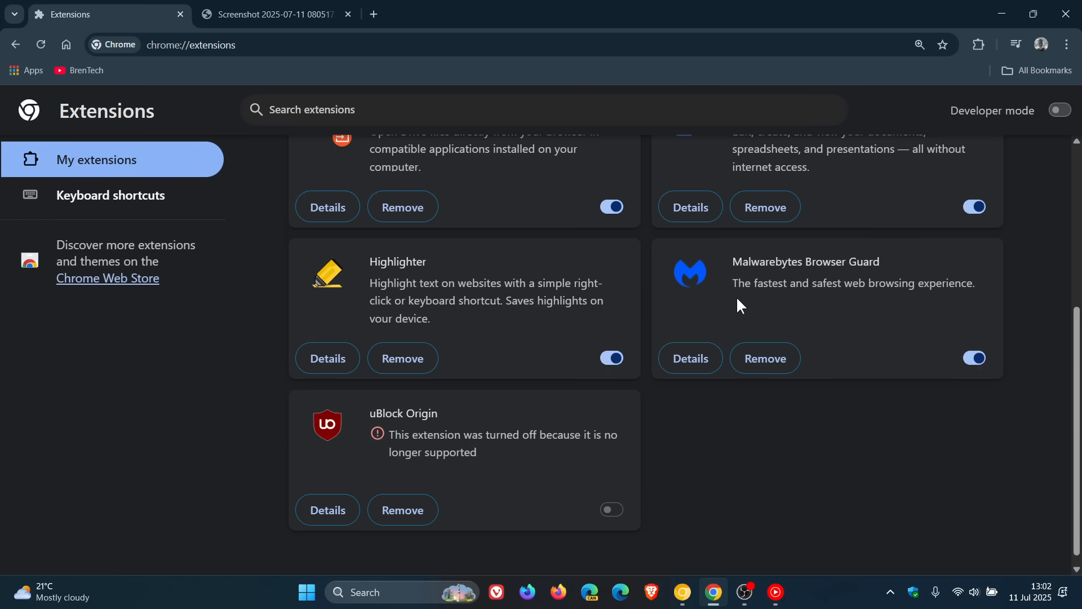
mouse_move(892, 312)
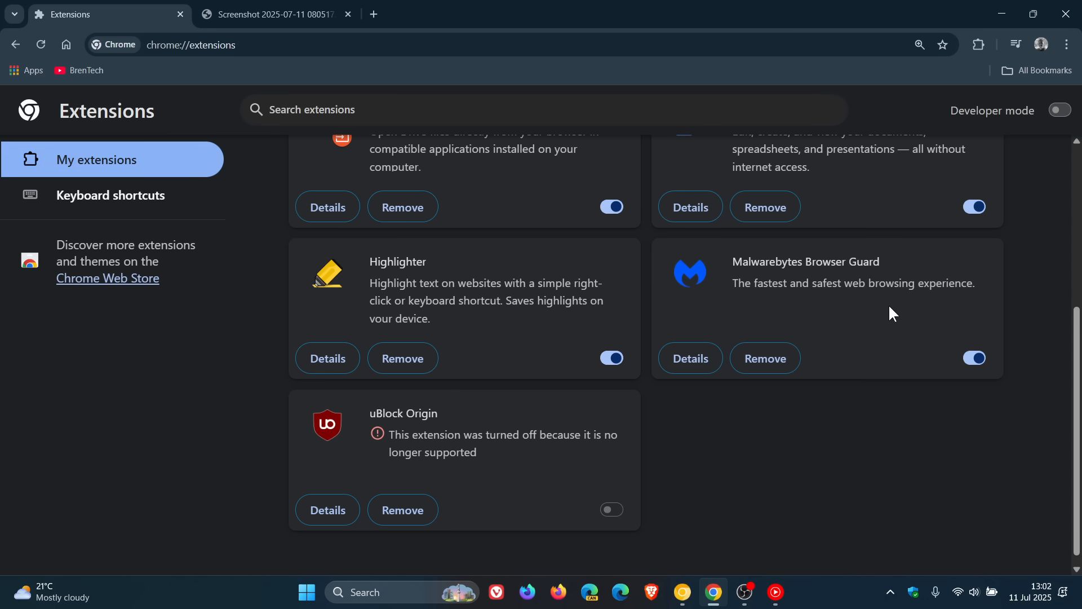
mouse_move(745, 460)
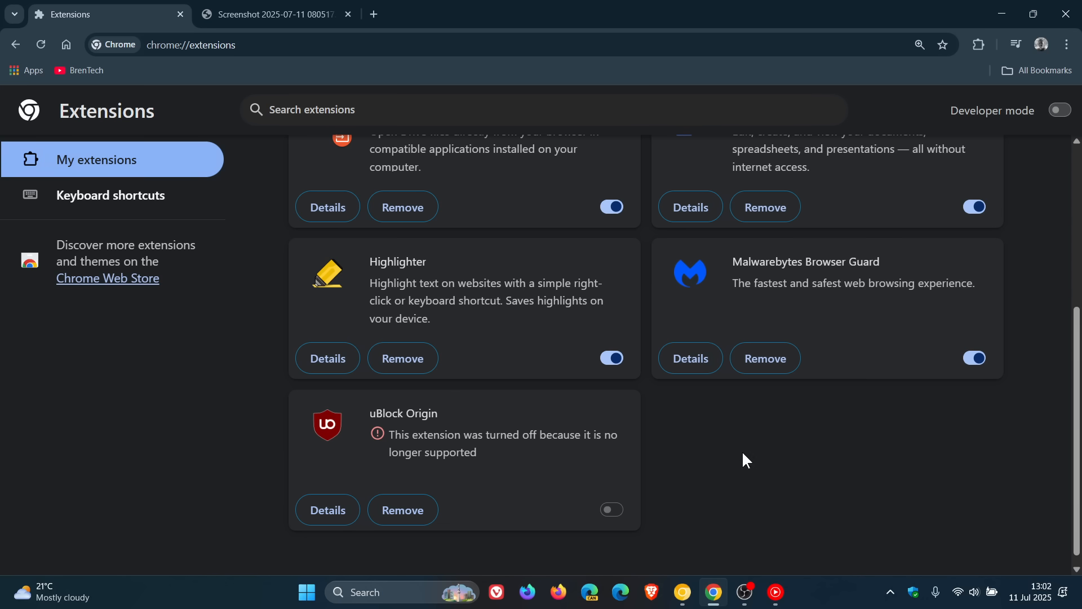
mouse_move(809, 305)
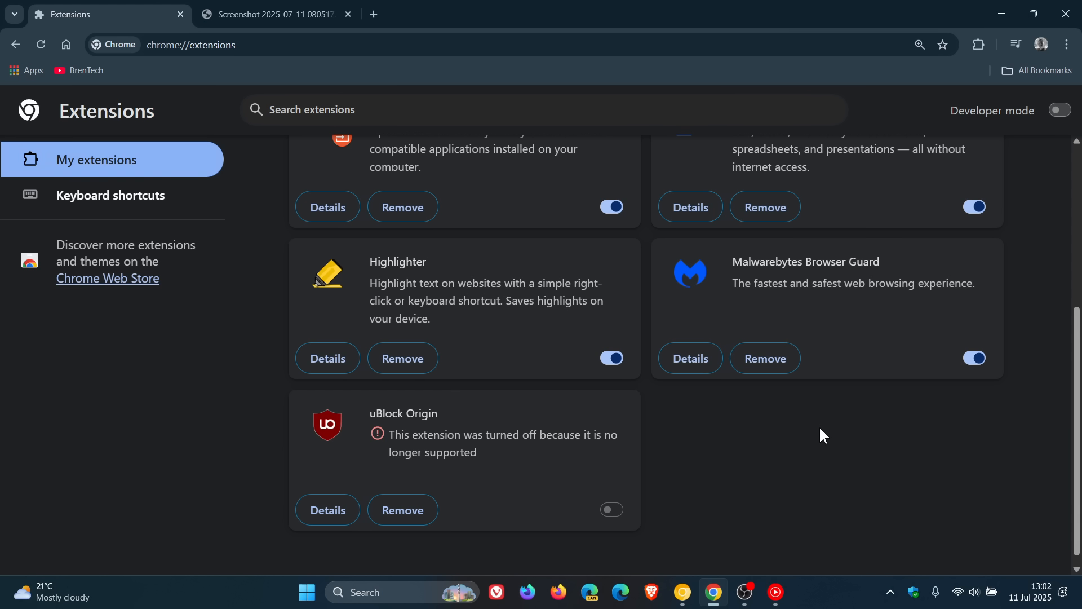
mouse_move(649, 590)
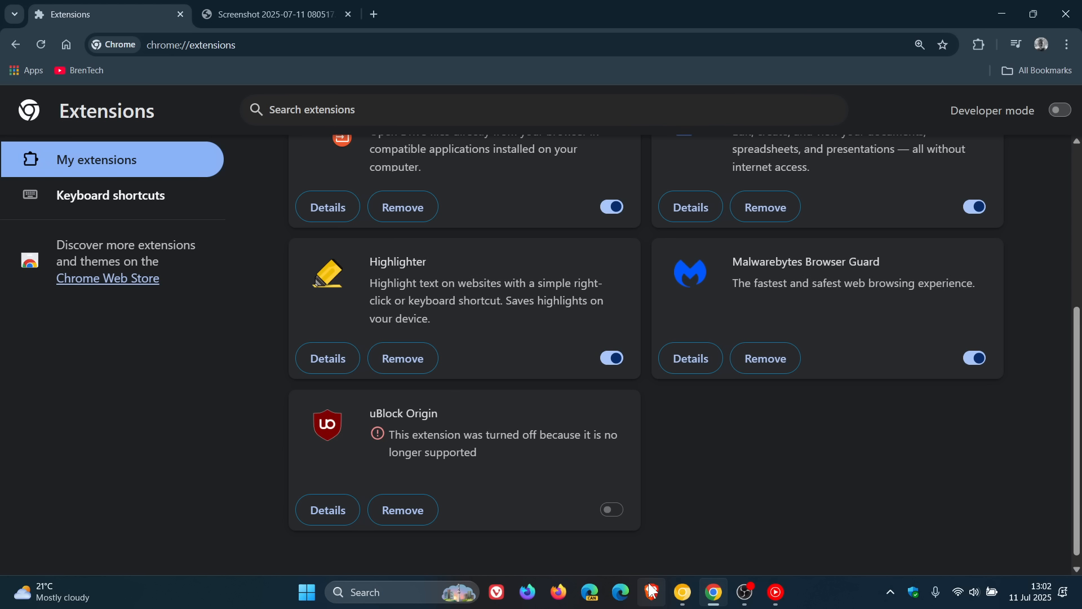
mouse_move(856, 463)
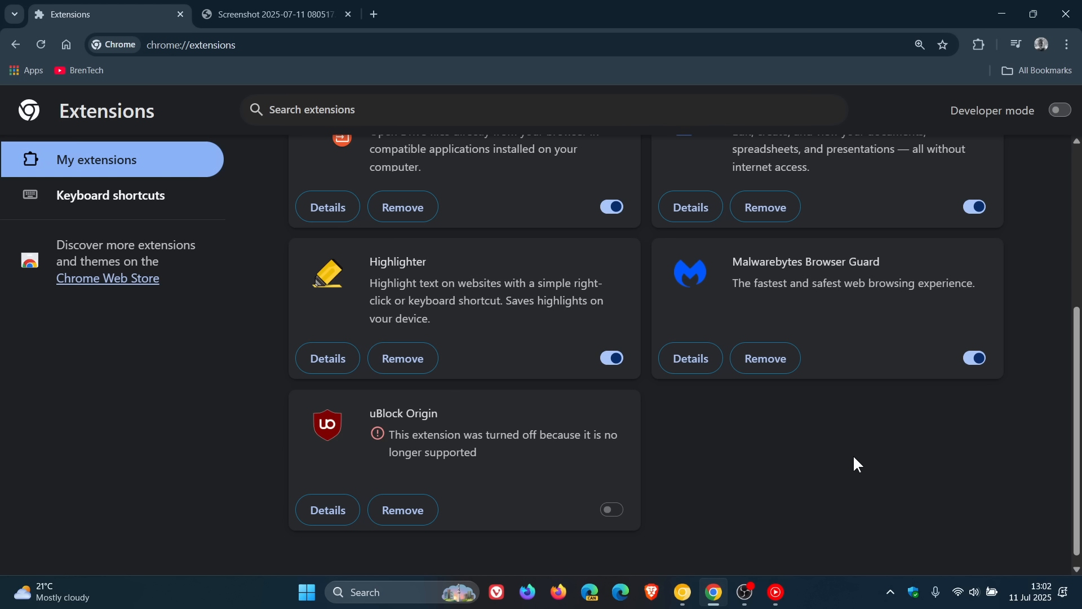
mouse_move(853, 467)
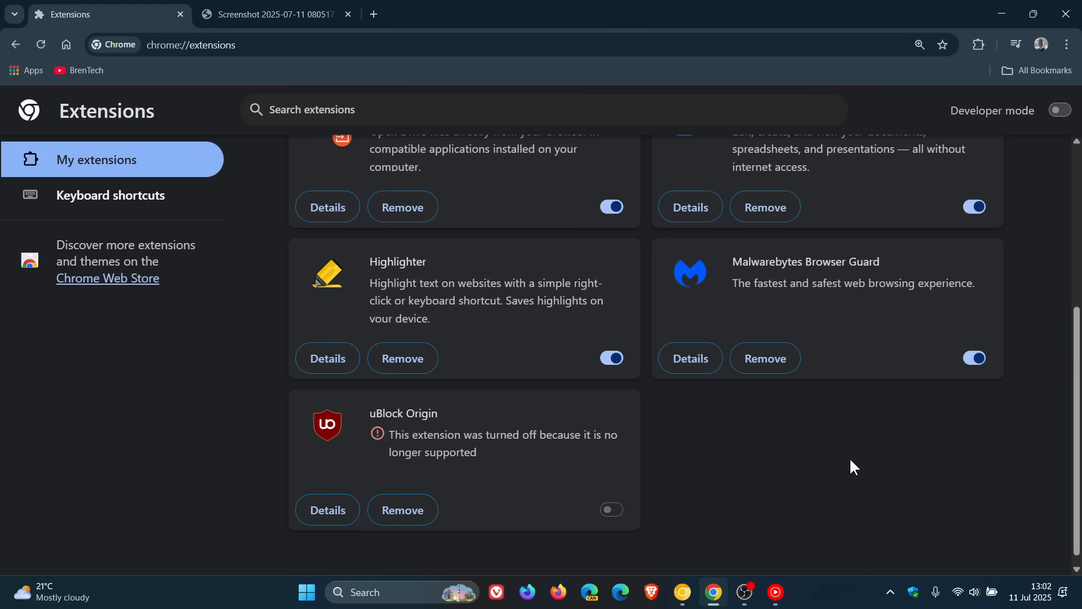
mouse_move(826, 474)
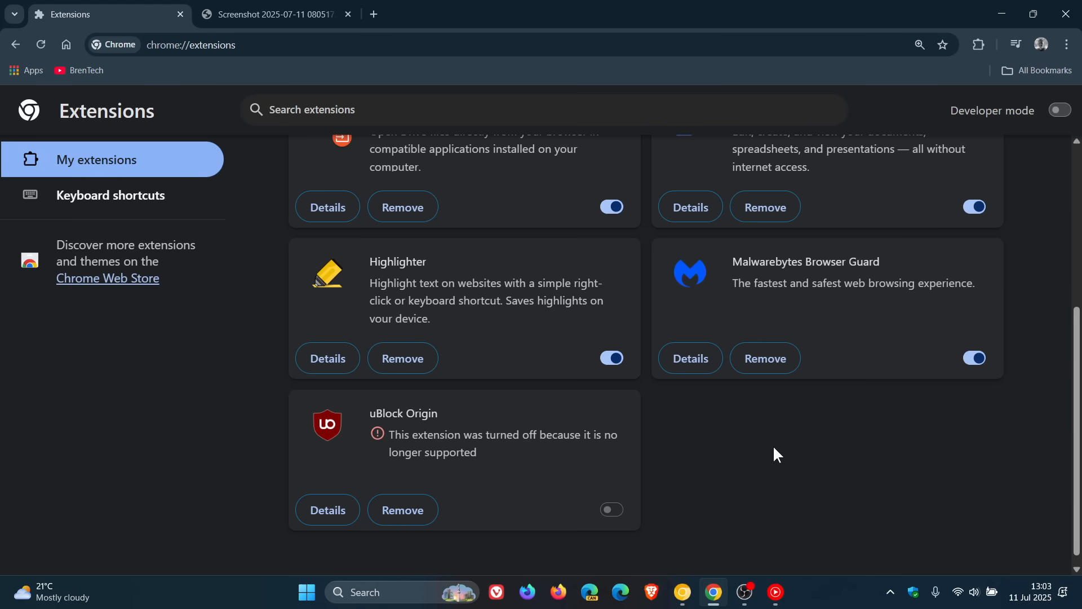
left_click(273, 14)
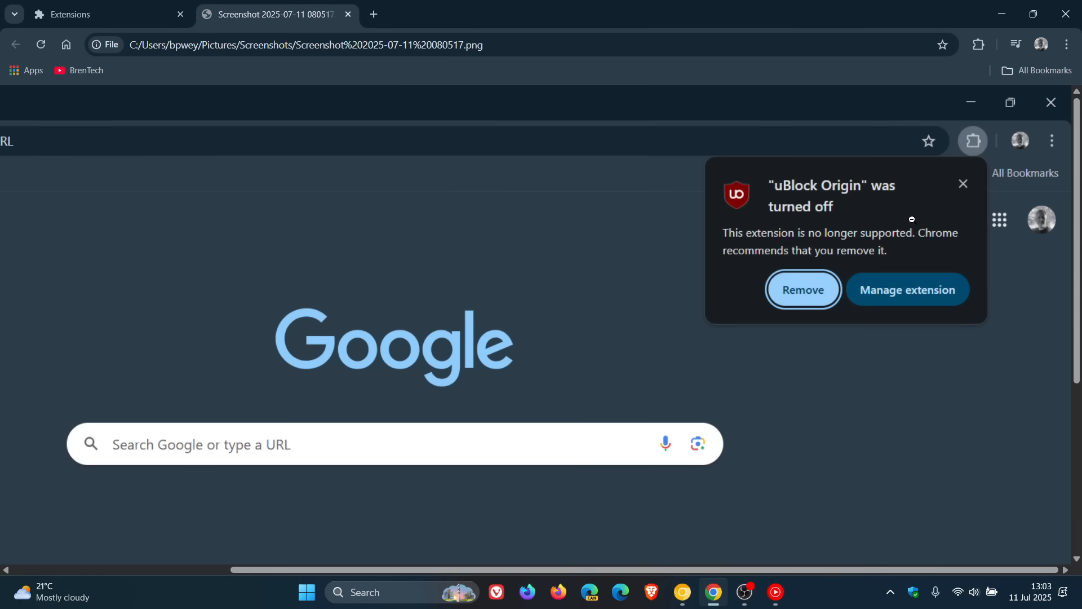
mouse_move(826, 248)
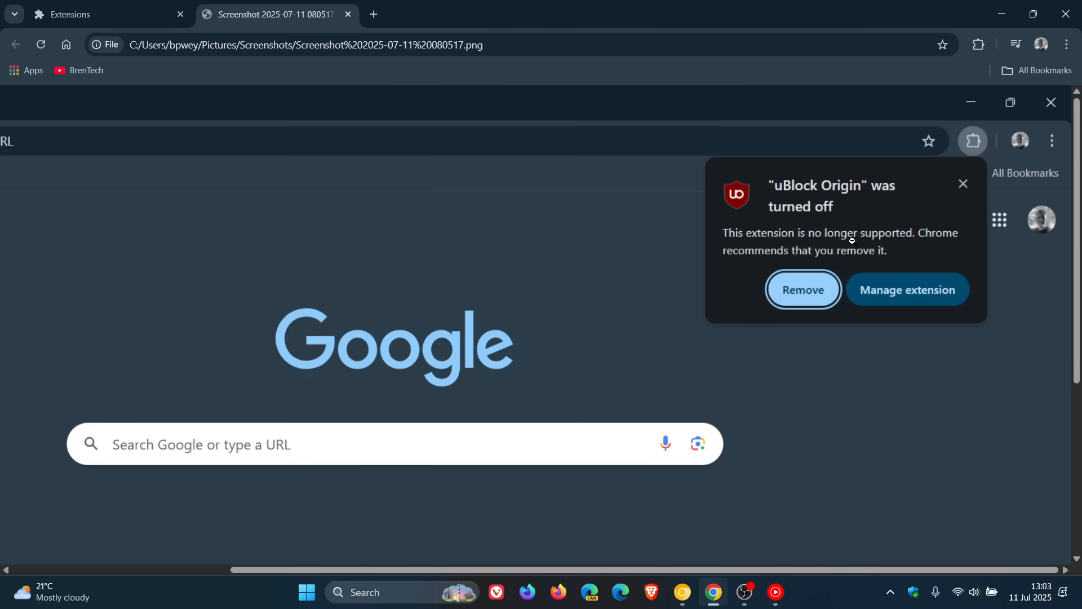
mouse_move(818, 236)
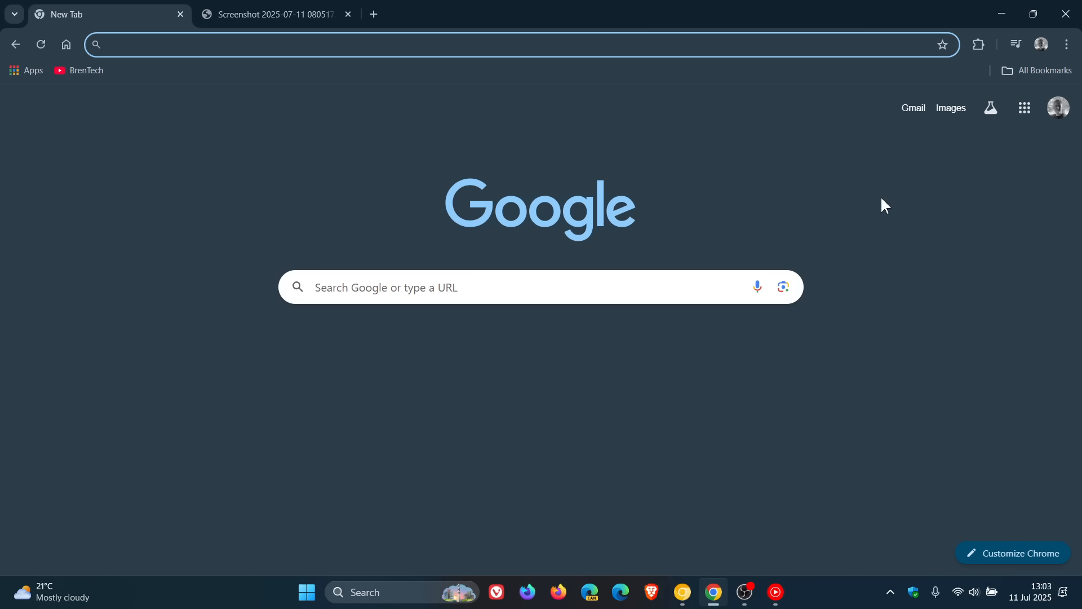
mouse_move(853, 247)
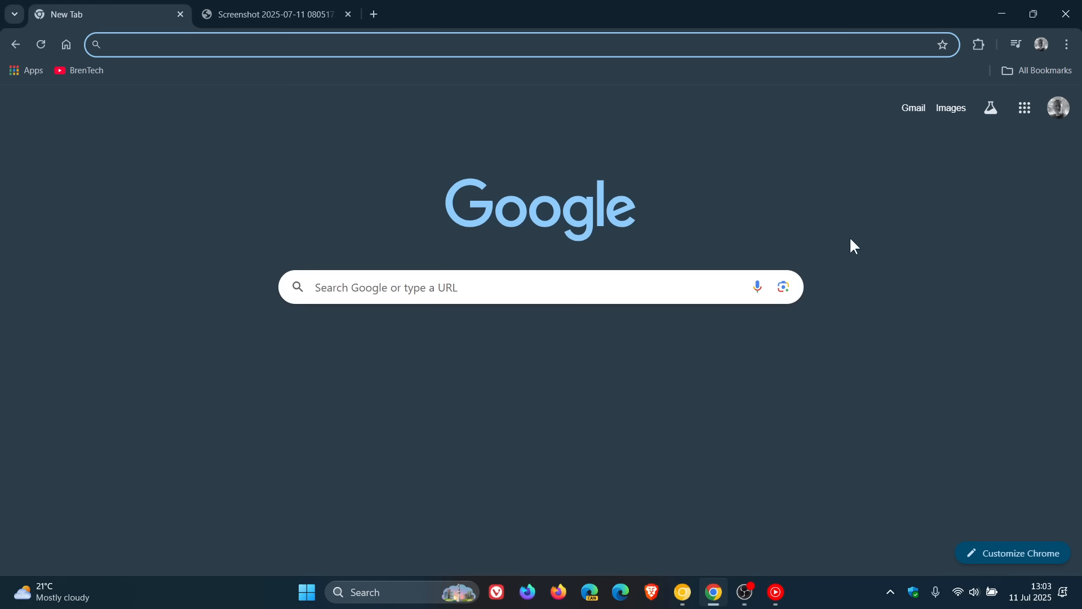